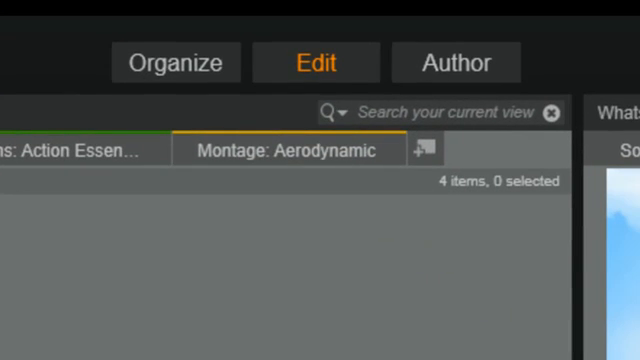
{"action": "mouse_move", "coordinate": [455, 63]}
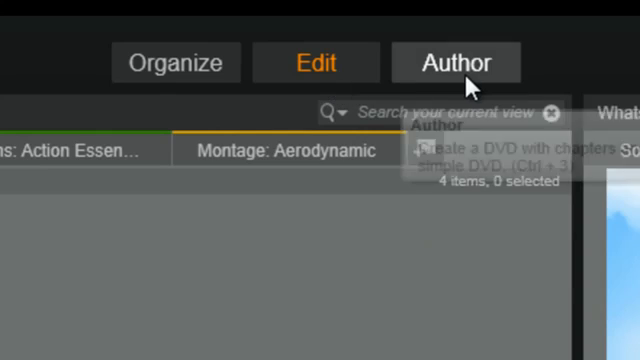
{"action": "mouse_move", "coordinate": [455, 63]}
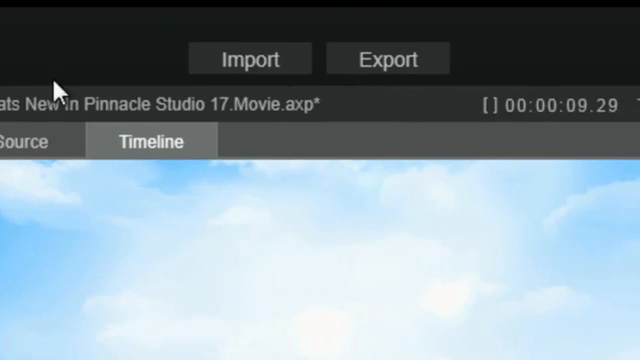
{"action": "mouse_move", "coordinate": [249, 58]}
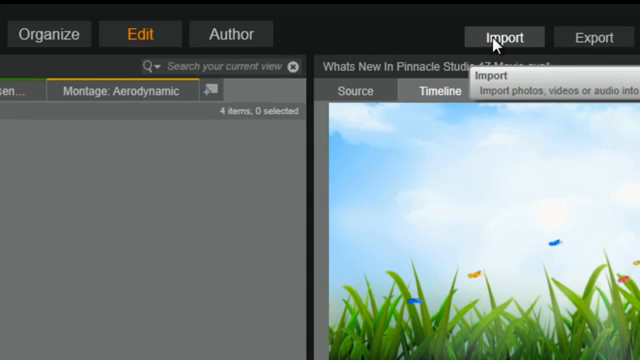
{"action": "mouse_move", "coordinate": [57, 249]}
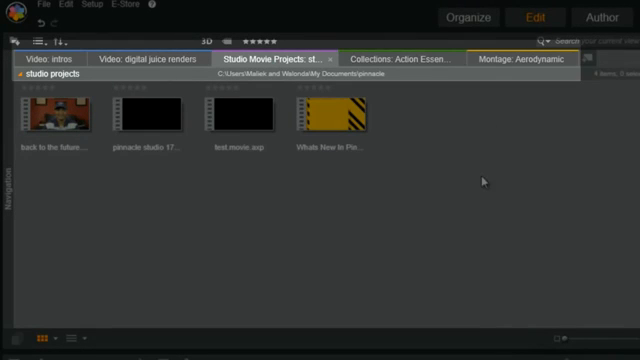
{"action": "mouse_move", "coordinate": [472, 182]}
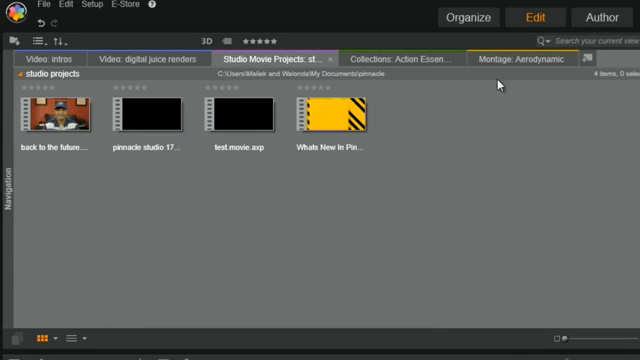
{"action": "mouse_move", "coordinate": [467, 16]}
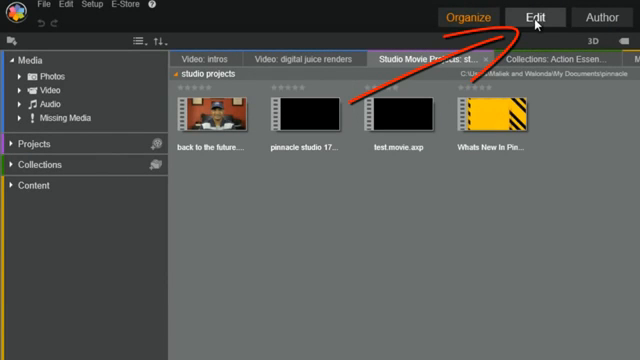
- Browse the library's grouping and sorting options
{"action": "left_click", "coordinate": [548, 16]}
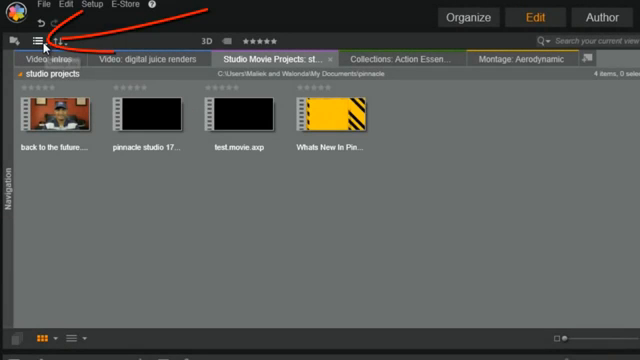
{"action": "left_click", "coordinate": [58, 40]}
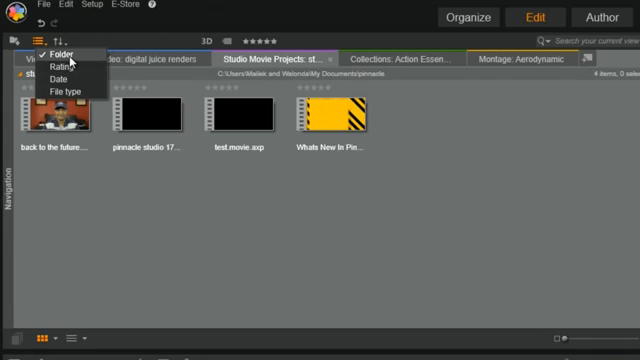
{"action": "mouse_move", "coordinate": [72, 92]}
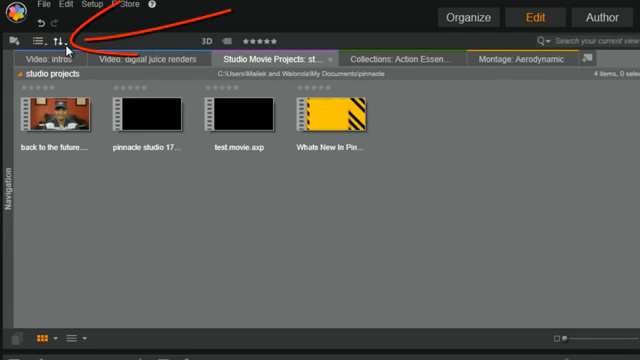
{"action": "left_click", "coordinate": [63, 40]}
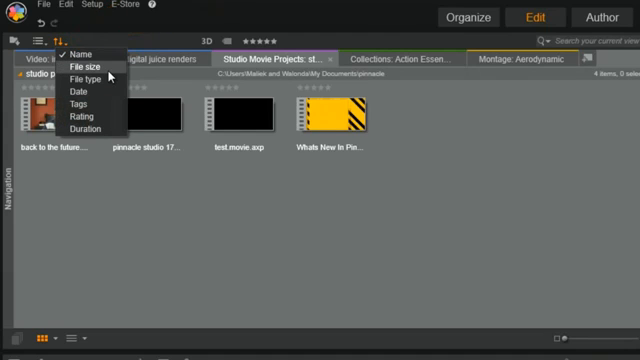
{"action": "mouse_move", "coordinate": [82, 116]}
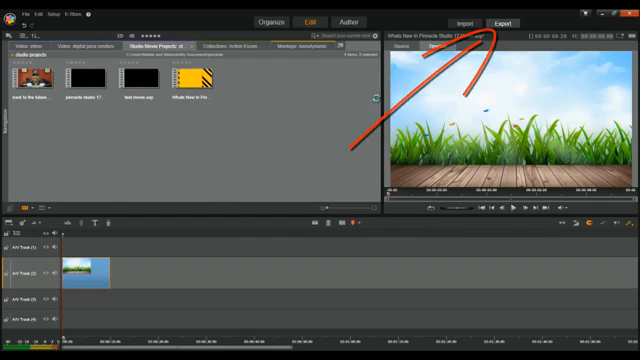
- Open the advanced Blu-ray disc export settings and list the HD video standards
{"action": "left_click", "coordinate": [498, 22]}
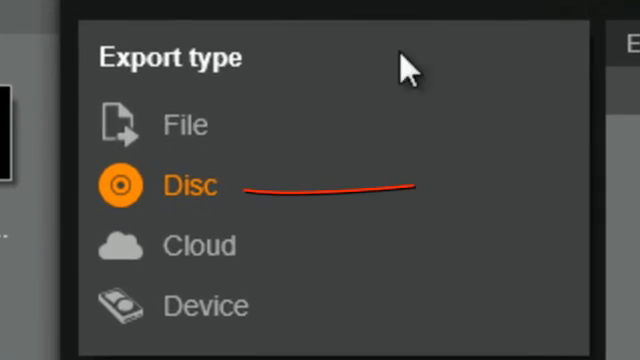
{"action": "mouse_move", "coordinate": [190, 190]}
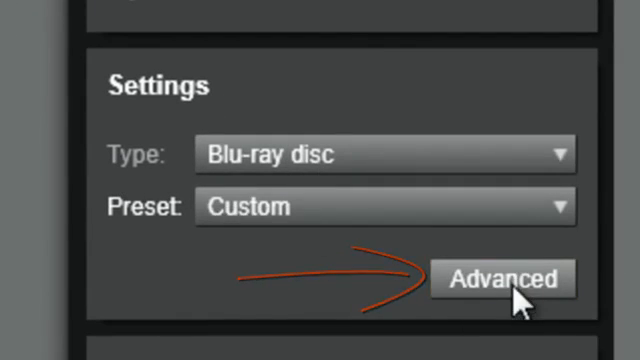
{"action": "left_click", "coordinate": [502, 278]}
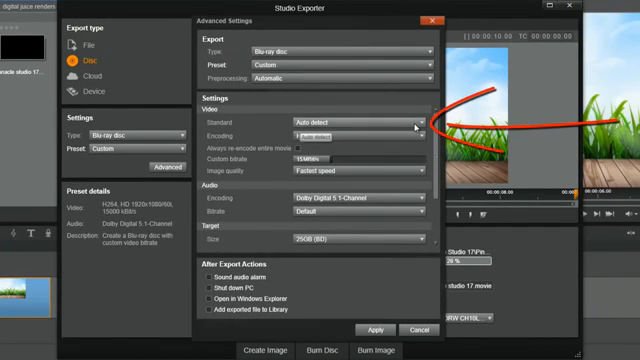
{"action": "left_click", "coordinate": [350, 118]}
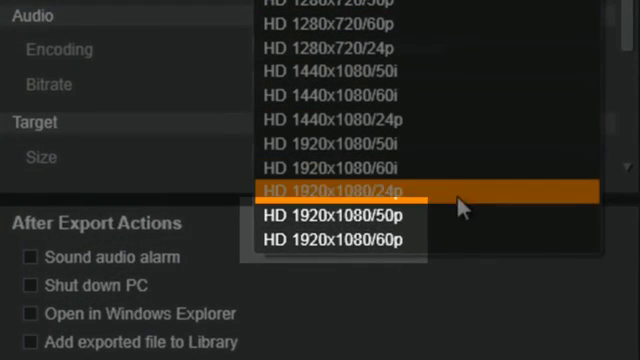
{"action": "mouse_move", "coordinate": [460, 215]}
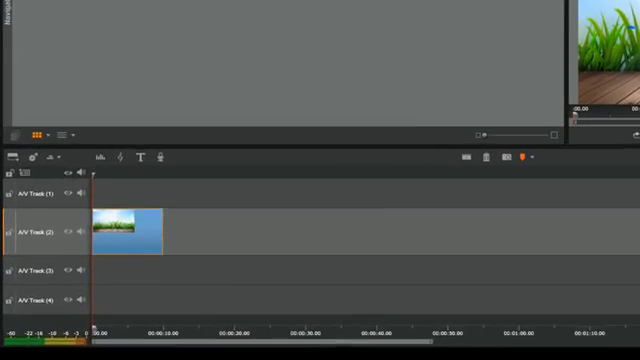
- Expand the Pinnacle Studio 17 folder in the Start menu's All Programs list
{"action": "left_click", "coordinate": [10, 350]}
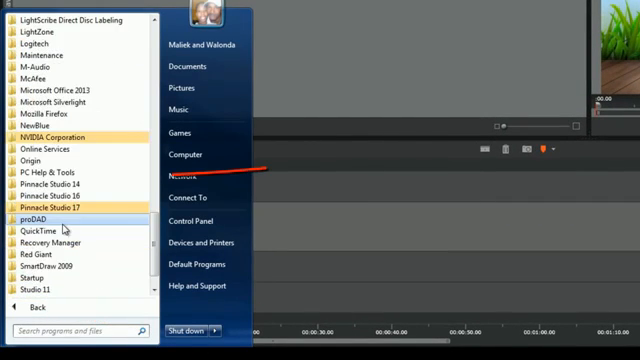
{"action": "scroll", "scroll_direction": "down", "scroll_amount": 3}
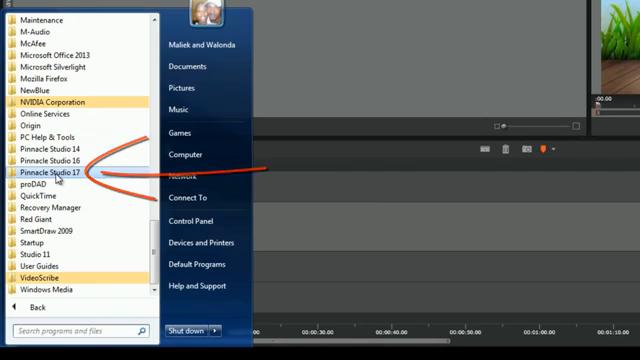
{"action": "left_click", "coordinate": [52, 175]}
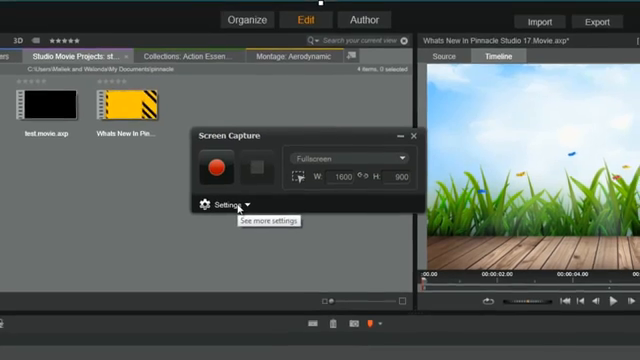
- Expand Screen Capture's file, audio and monitor settings, then exit the capture tool
{"action": "left_click", "coordinate": [223, 205]}
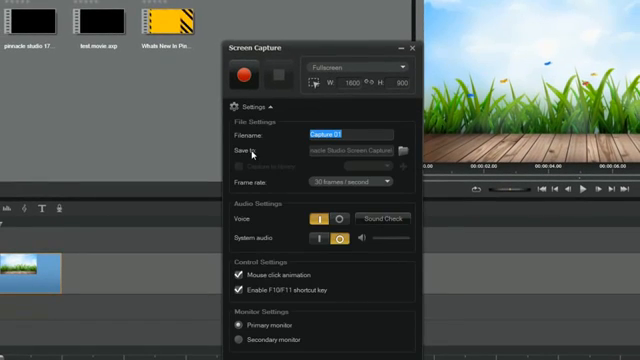
{"action": "mouse_move", "coordinate": [277, 199]}
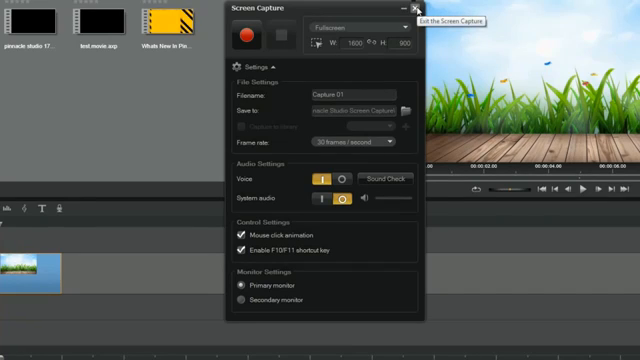
{"action": "left_click", "coordinate": [405, 9]}
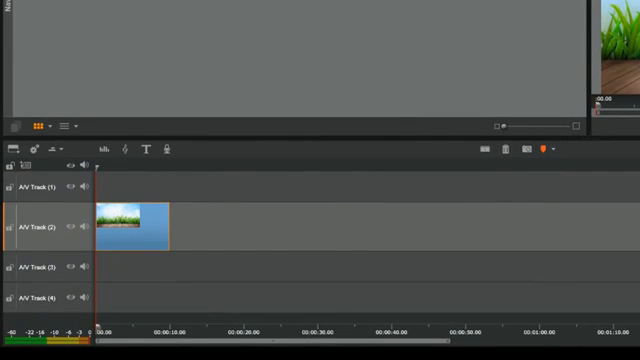
- Expand iZotope Music & Speech Cleaner in All Programs to reveal its program, readme and uninstall entries
{"action": "left_click", "coordinate": [10, 352]}
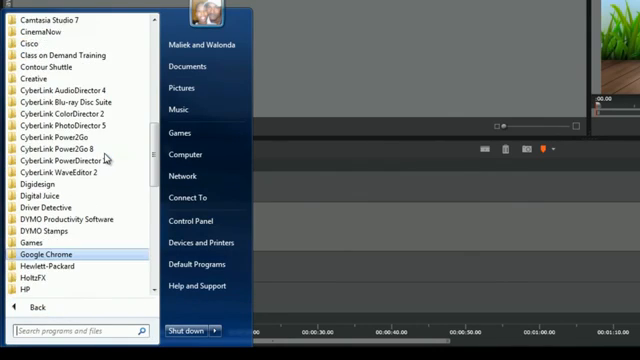
{"action": "scroll", "scroll_direction": "down", "scroll_amount": 3}
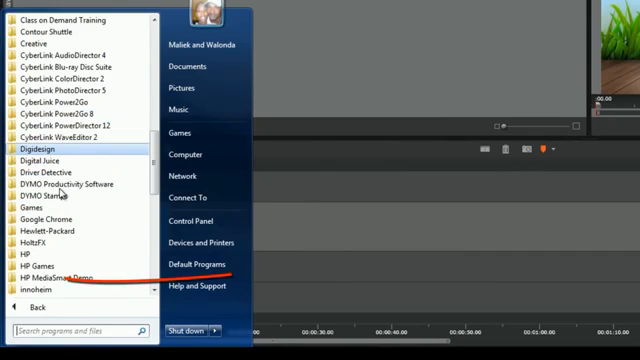
{"action": "scroll", "scroll_direction": "down", "scroll_amount": 3}
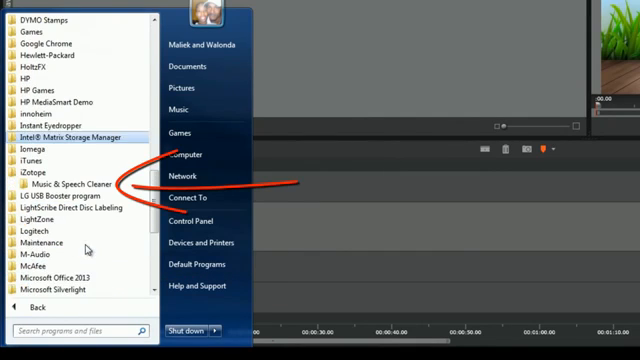
{"action": "left_click", "coordinate": [68, 183]}
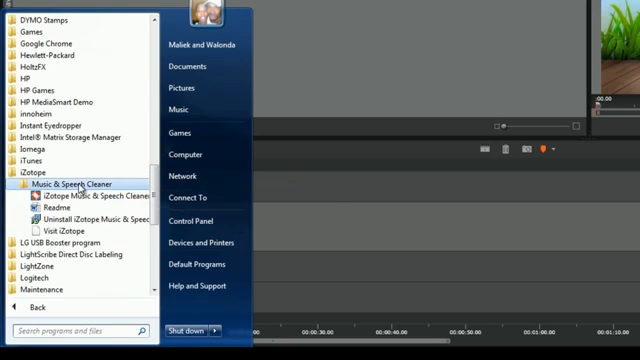